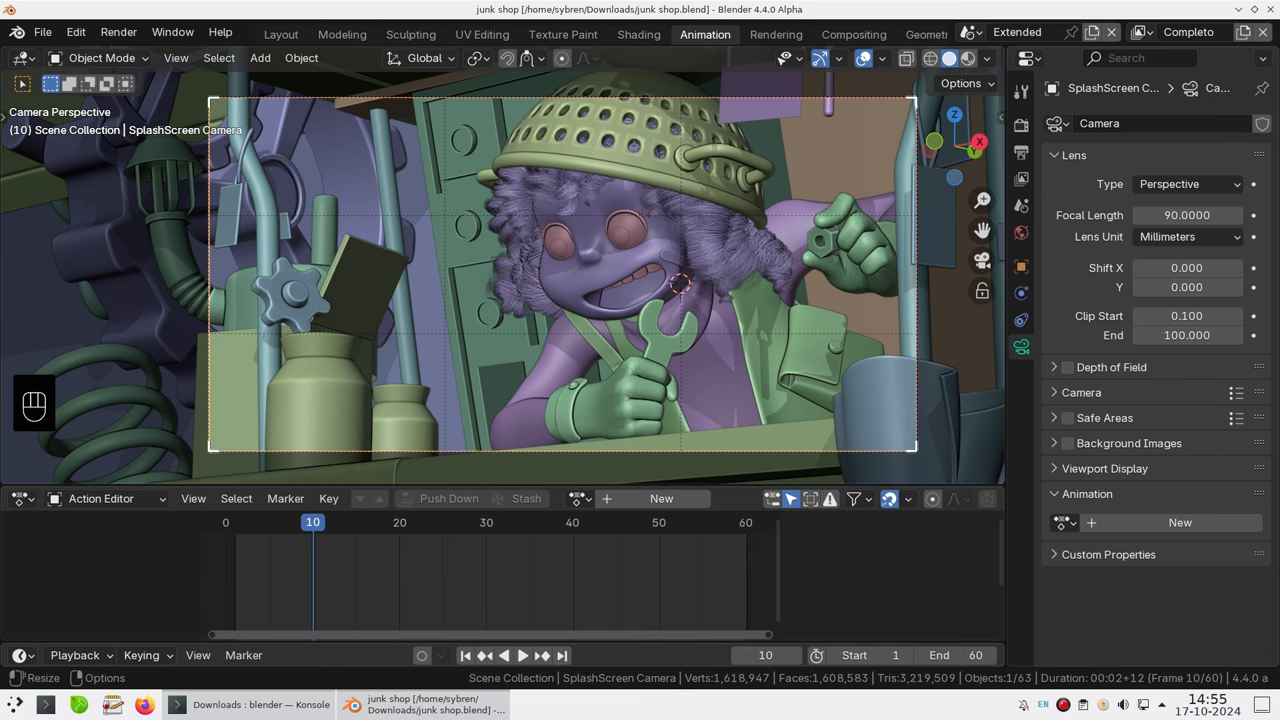
mouse_move(148, 294)
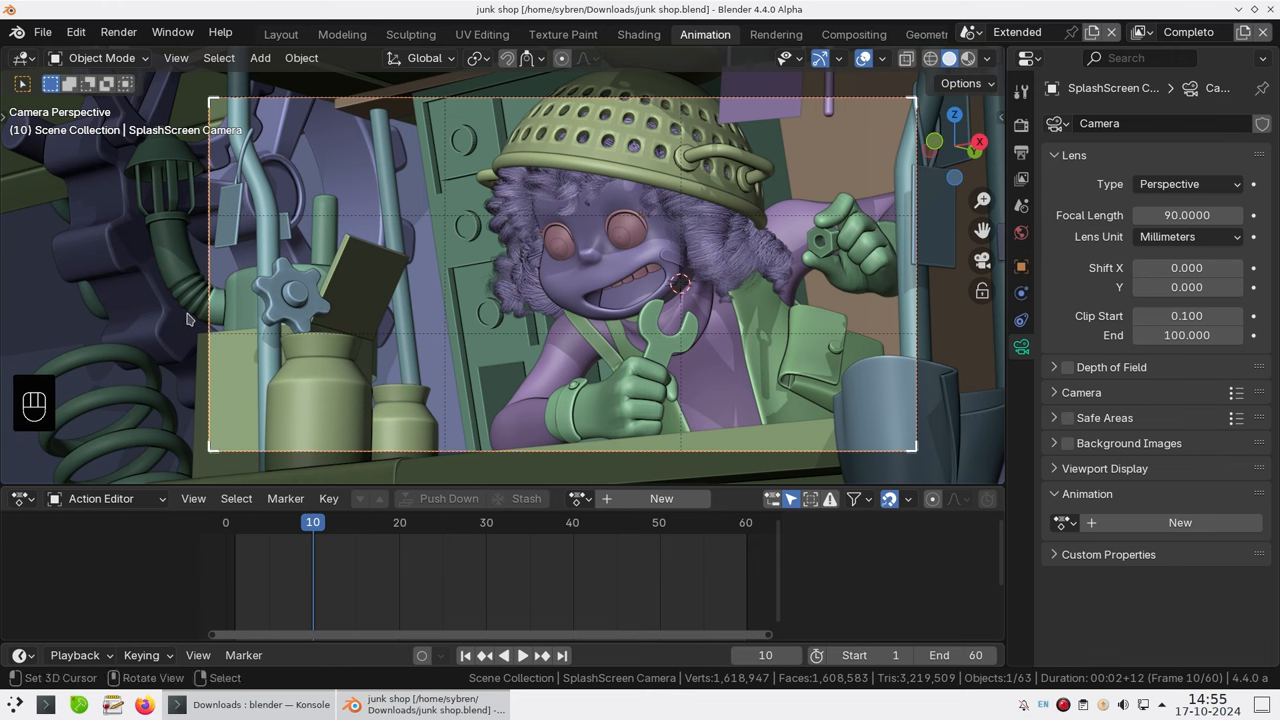
mouse_move(360, 332)
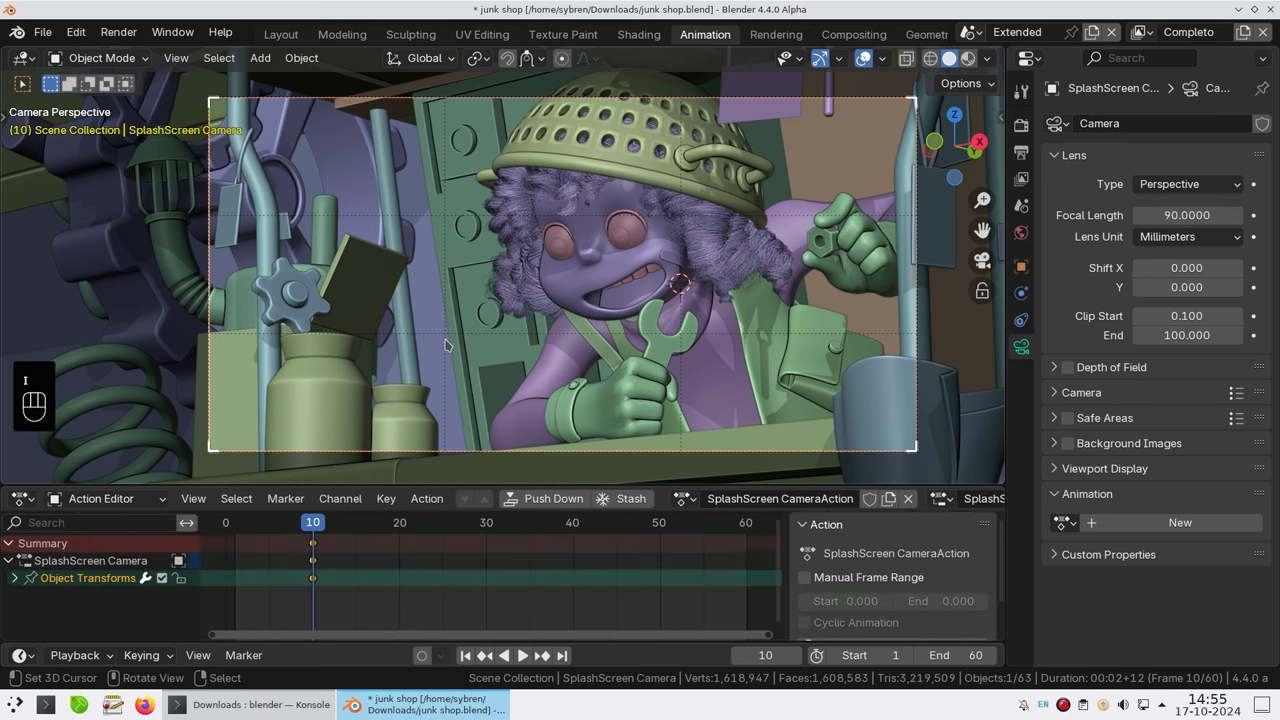
Key the camera's 90 mm focal length at frame 10 into the camera action
left_click(16, 577)
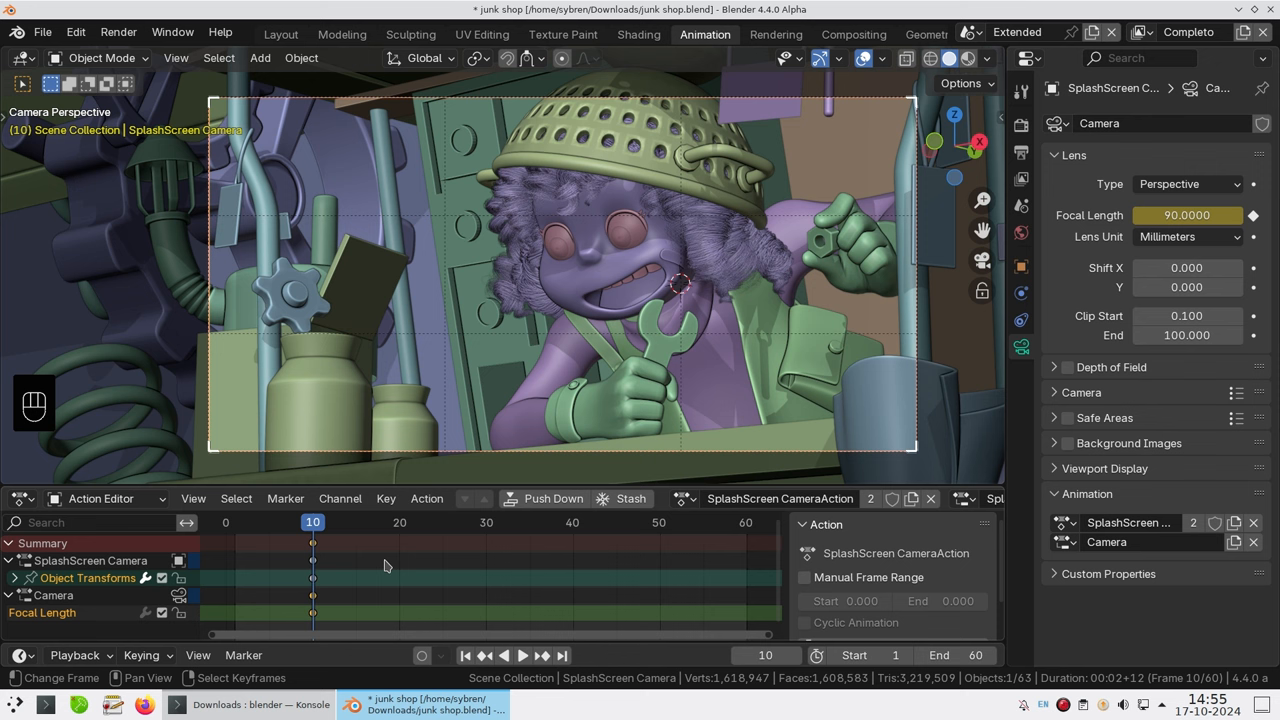
mouse_move(571, 537)
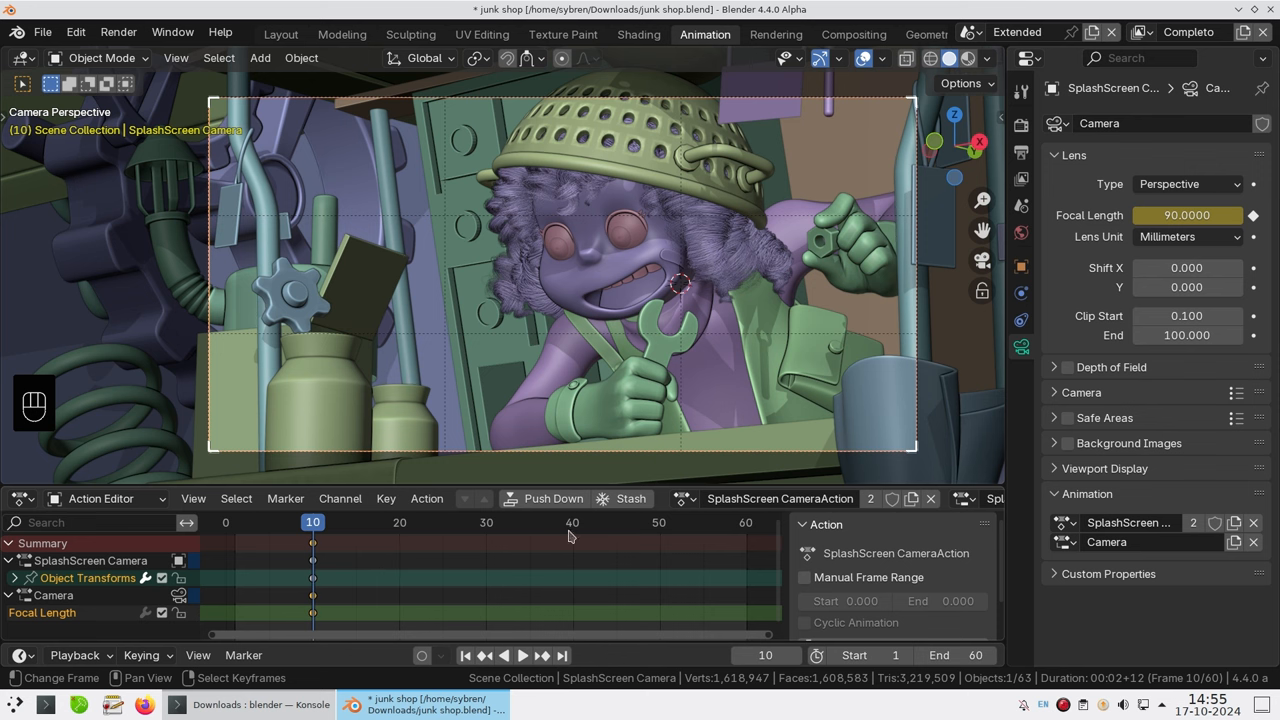
left_click(658, 522)
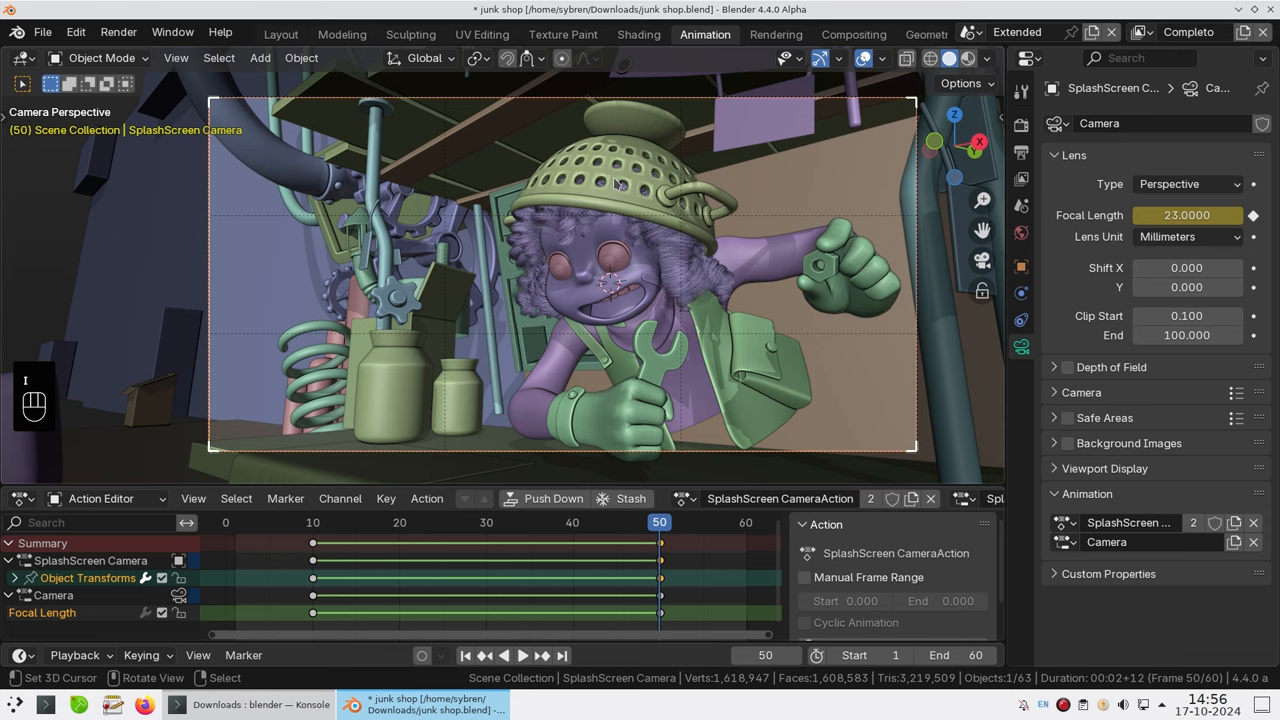
Return the timeline to frame 1 after keying the frame-50 camera position and 23 mm lens
key("space")
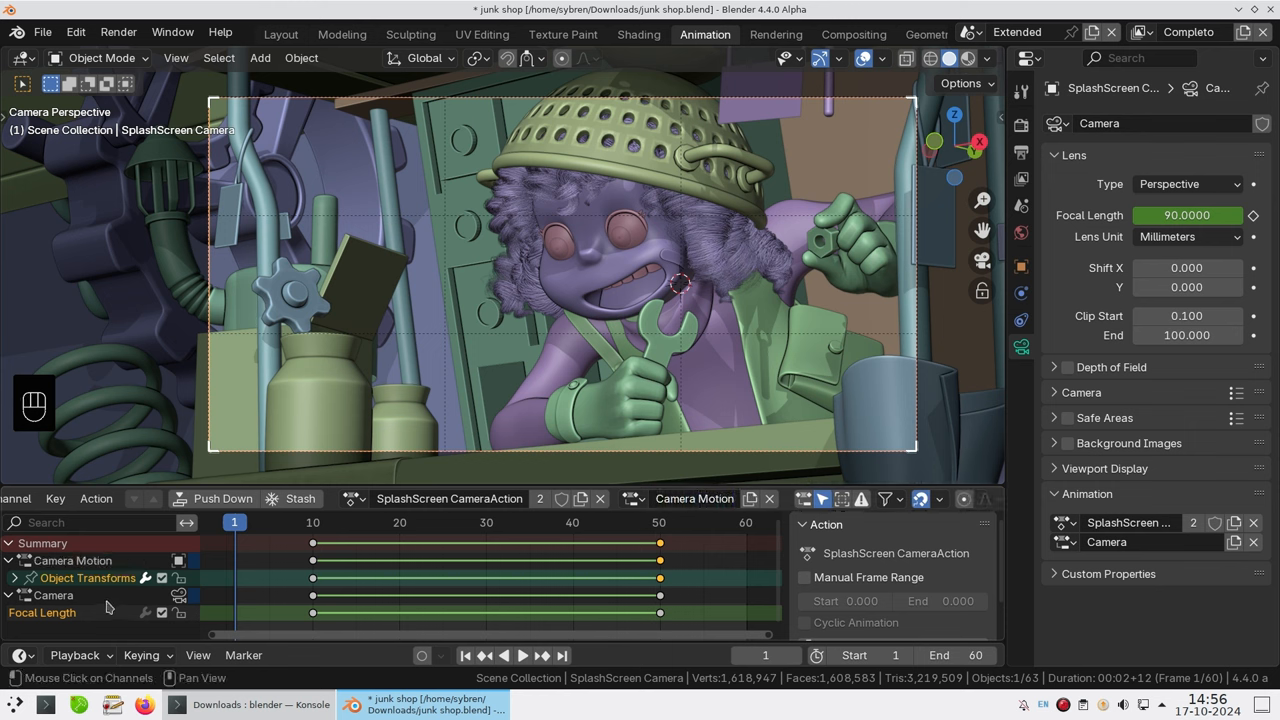
Name the camera object's slot 'Camera Motion' and begin renaming the lens slot
double_click(53, 594)
type(" Zoom")
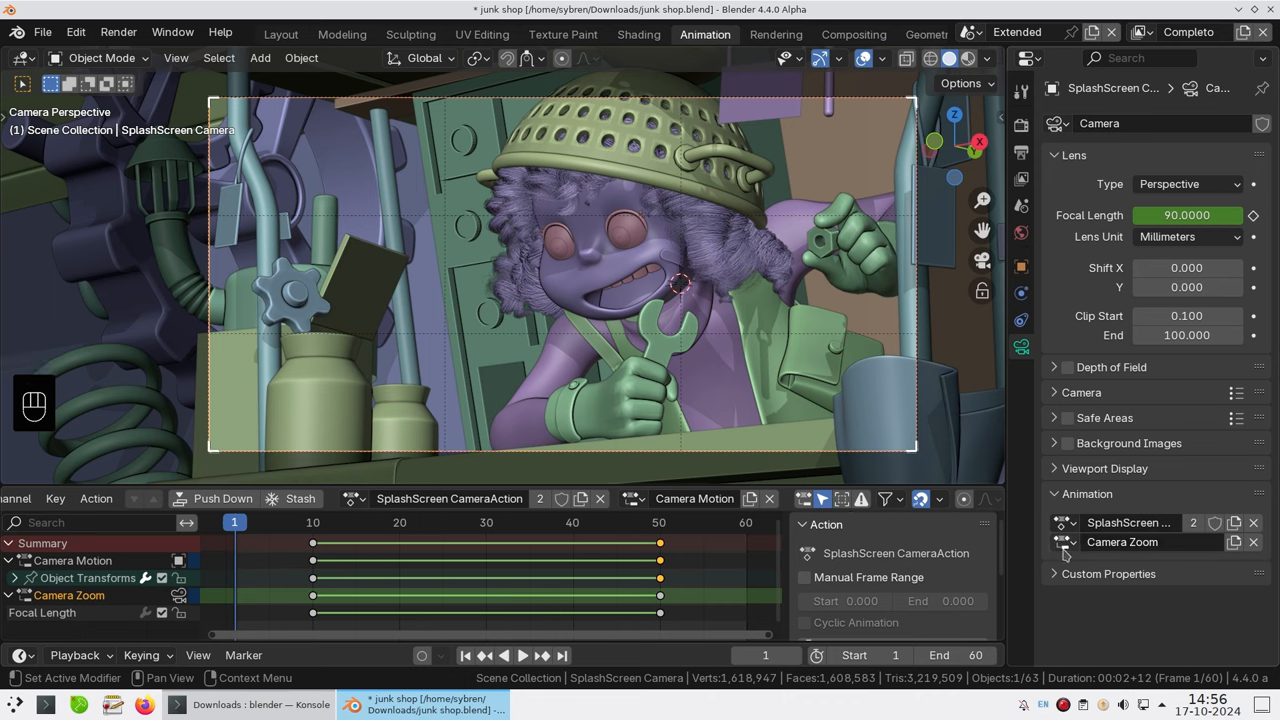
Name the lens slot 'Camera Zoom' and check the slot list in the header
left_click(1063, 541)
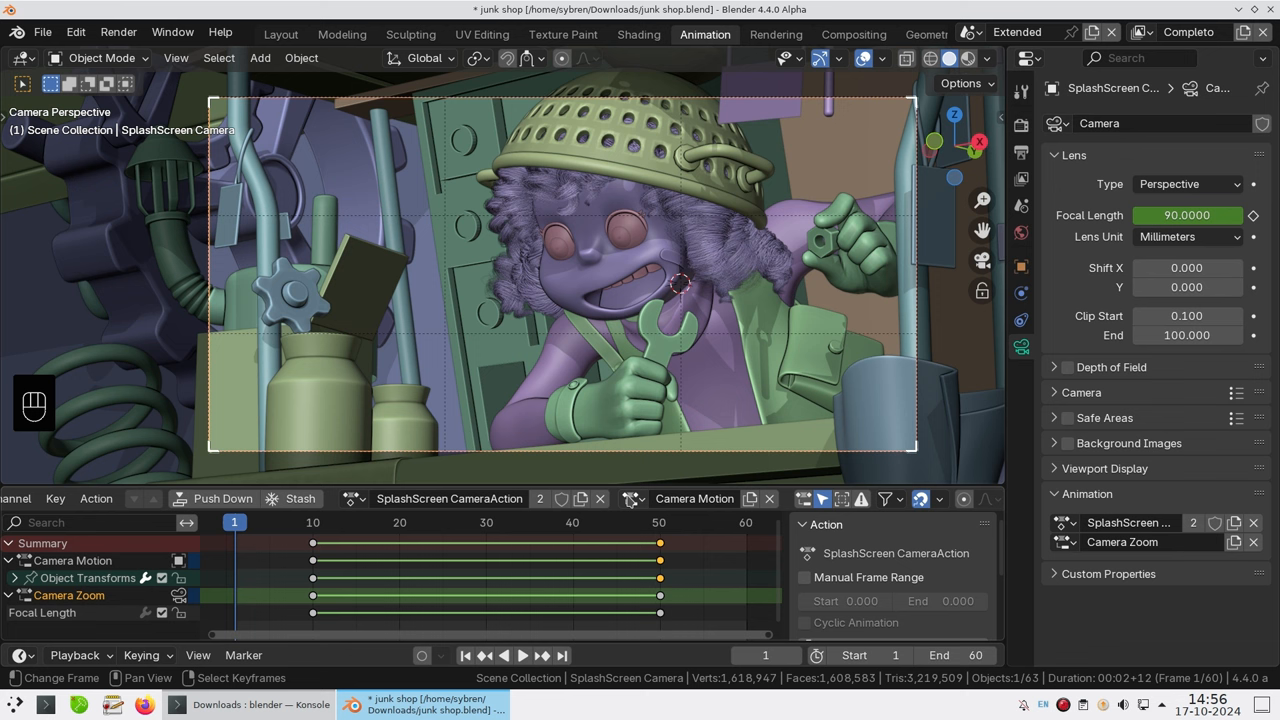
left_click(694, 498)
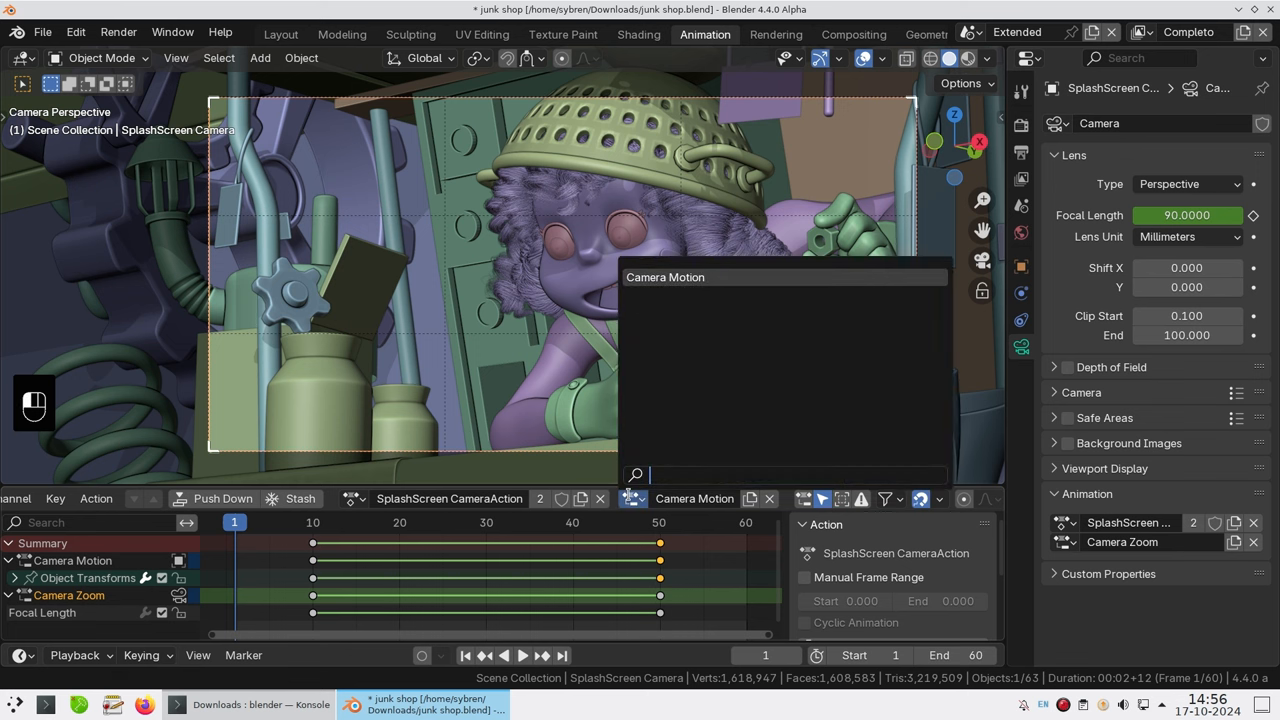
key("ctrl+s")
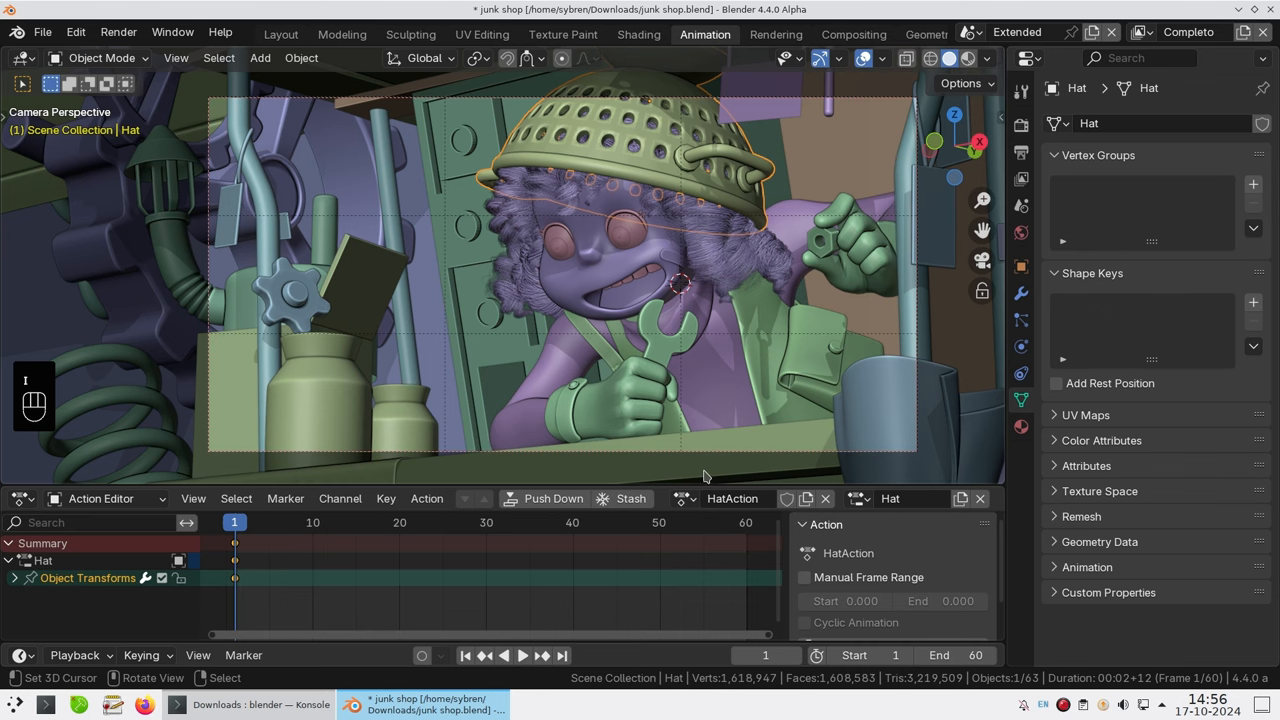
mouse_move(765, 421)
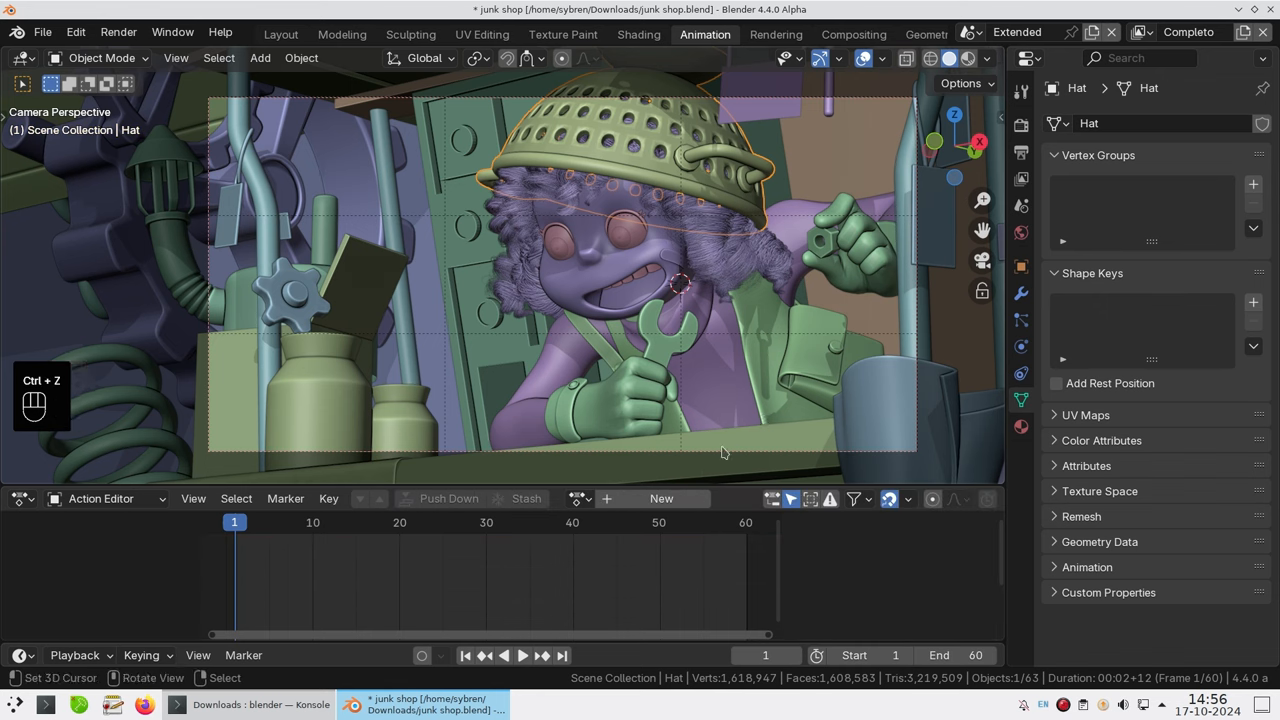
Assign the shared SplashScreen CameraAction to the hat from the action browser
left_click(580, 498)
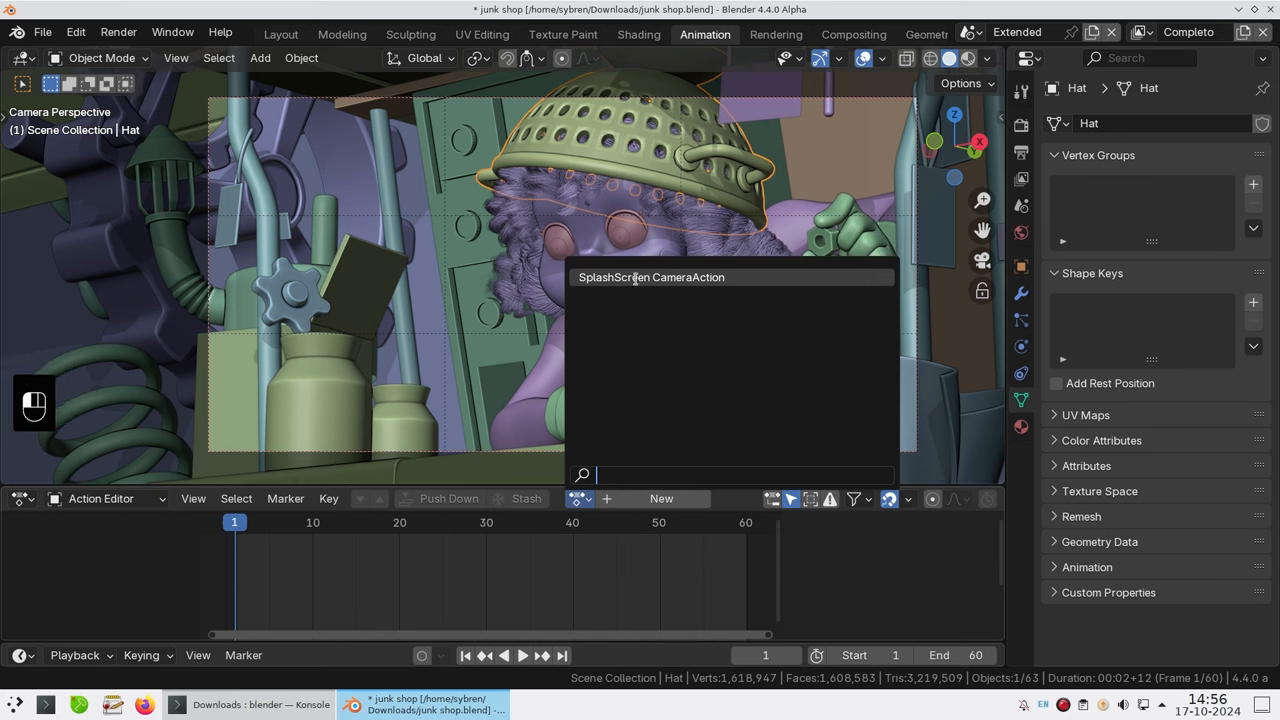
left_click(651, 277)
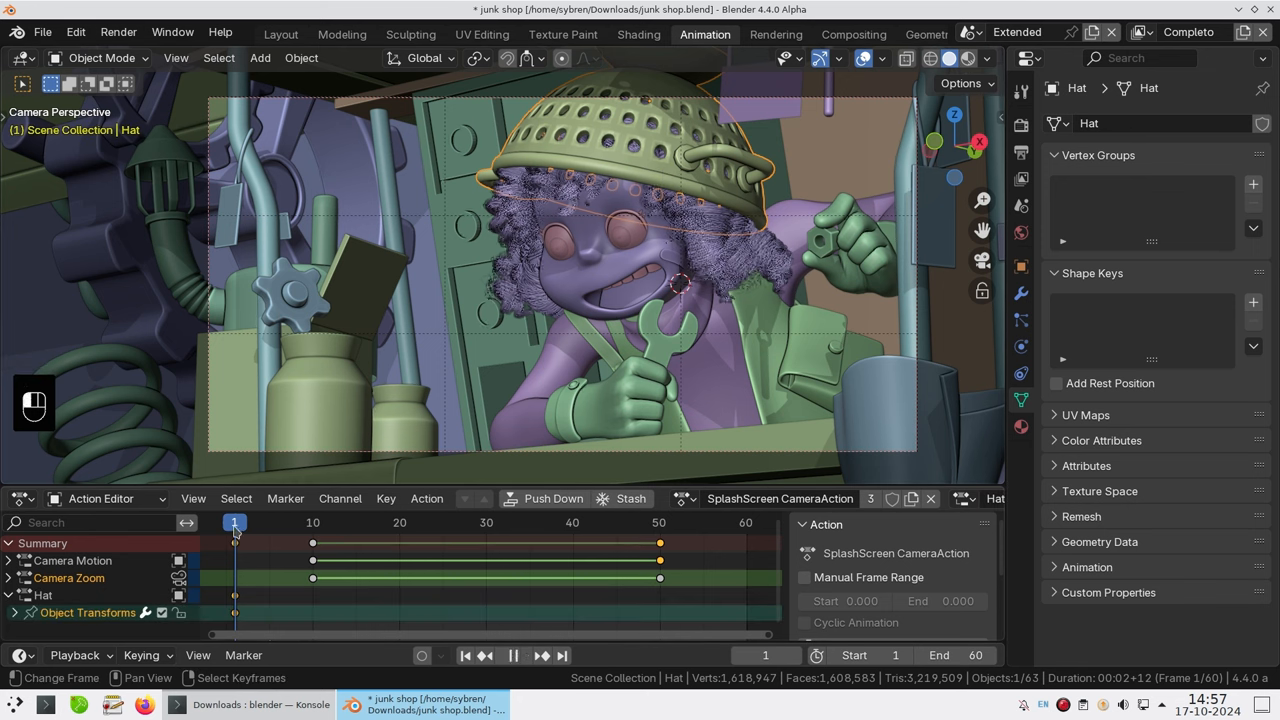
Key the hat flying off around frames 52 and 59 and review playback
key("space")
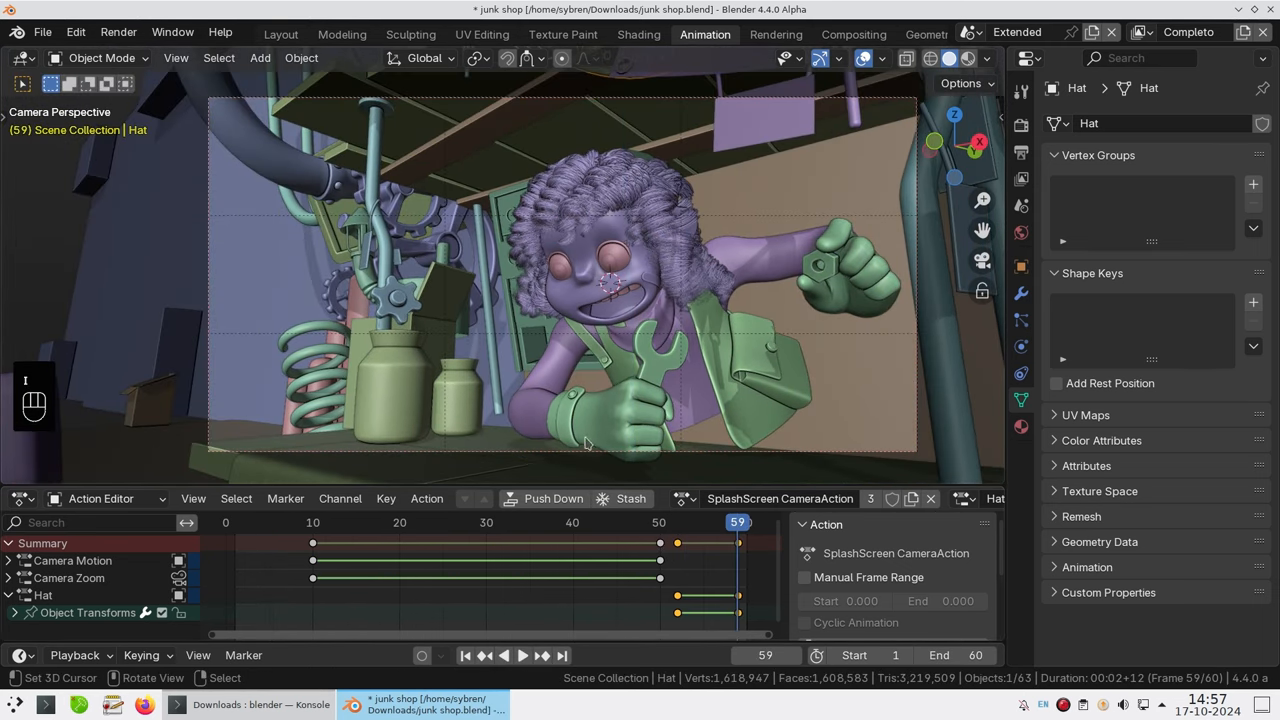
key("space")
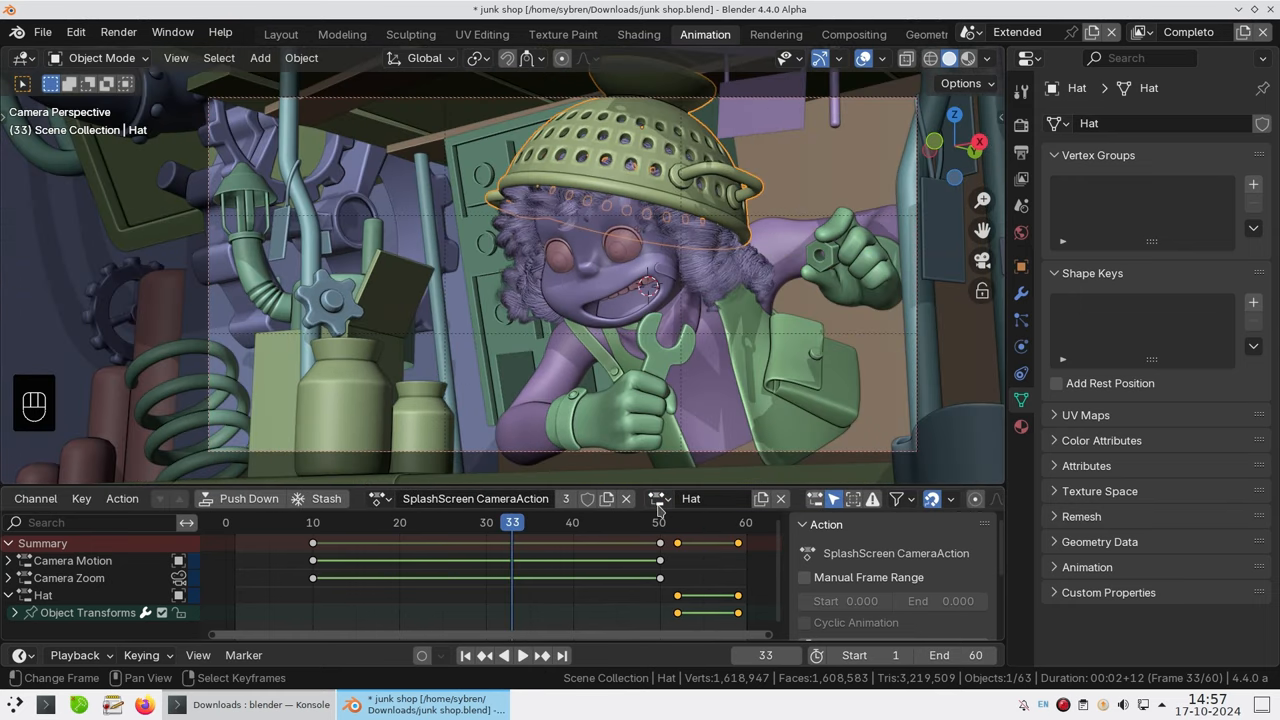
key("ctrl")
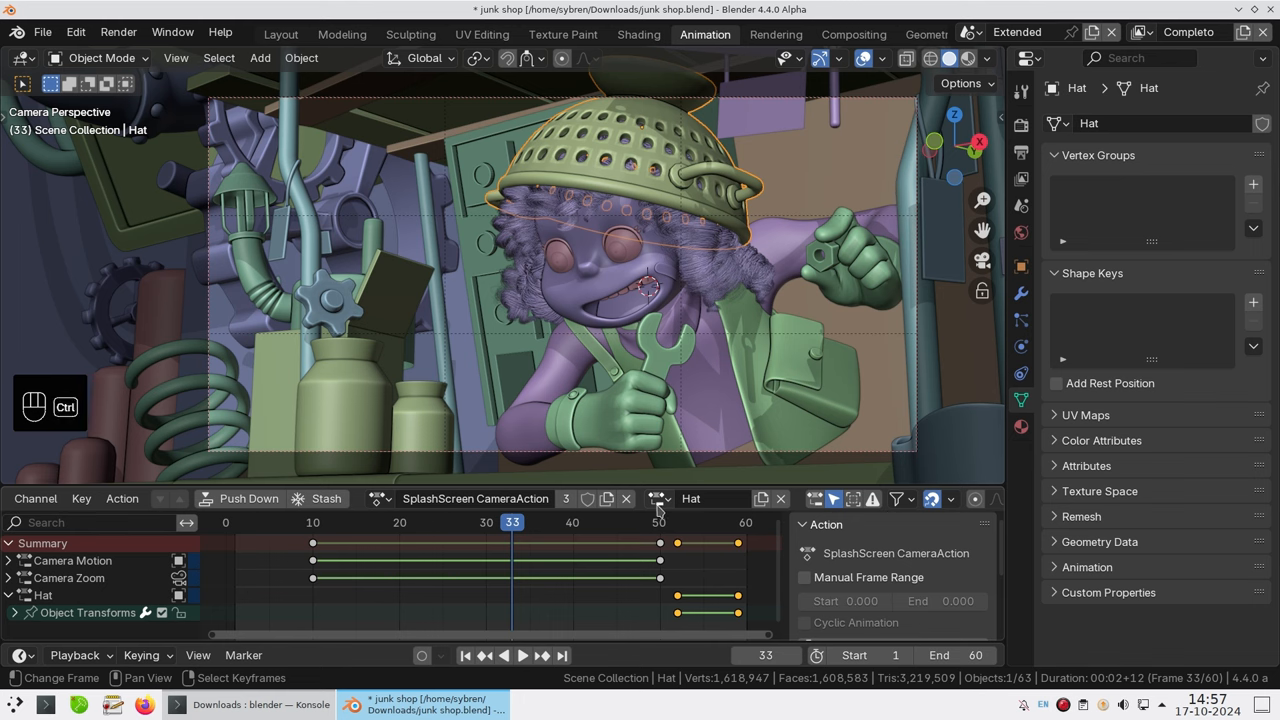